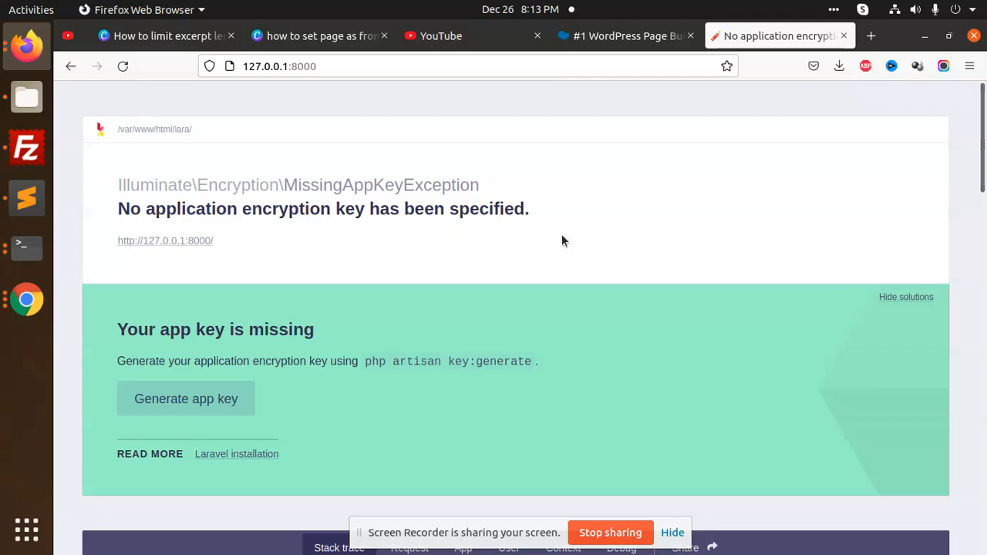
mouse_move(229, 129)
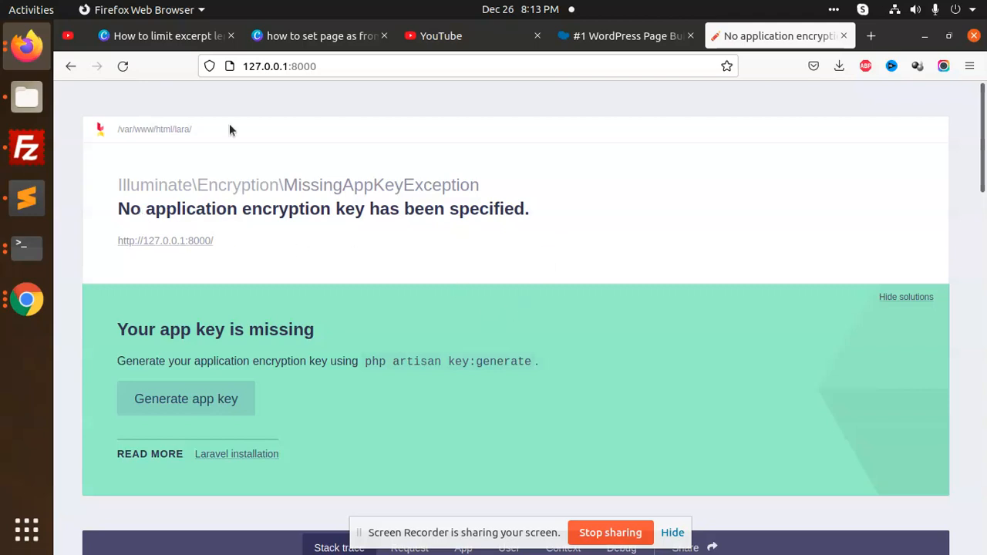
mouse_move(367, 367)
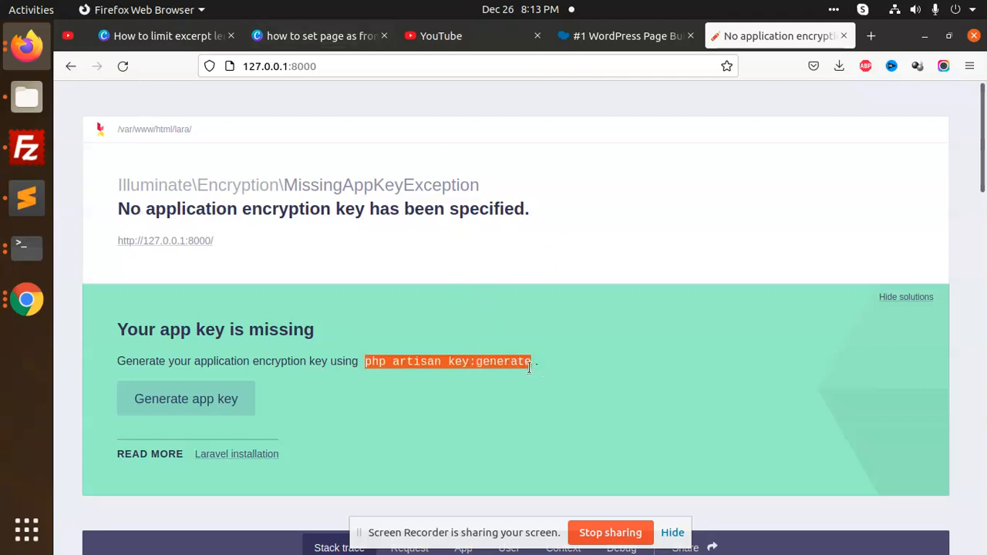
mouse_move(475, 364)
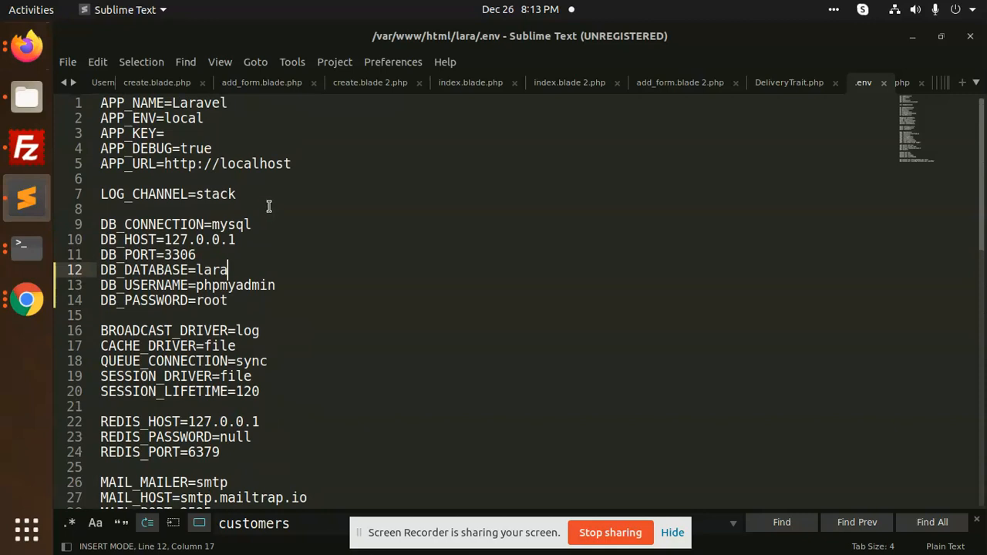
click(163, 133)
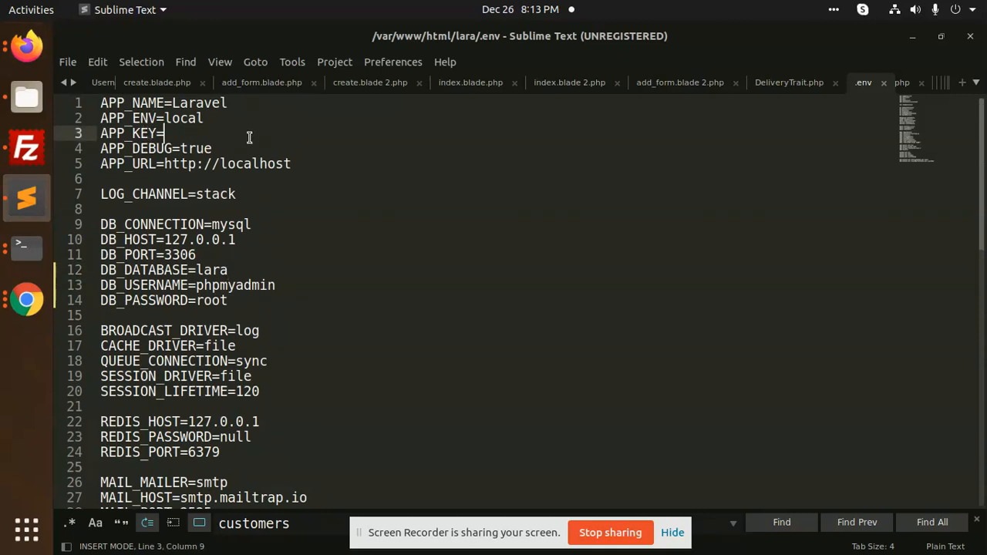
mouse_move(262, 147)
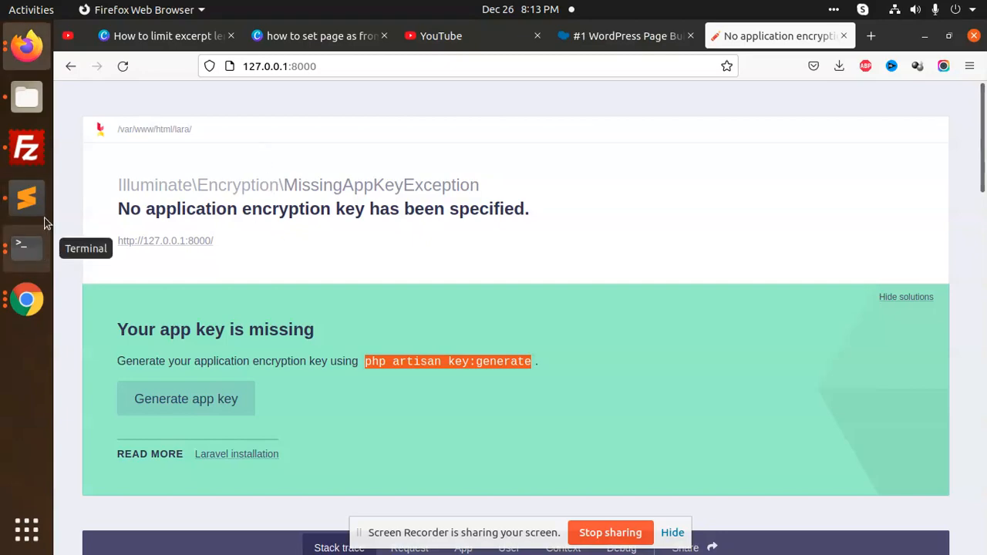
Stop the running dev server and generate the application key with php artisan key:generate
click(26, 247)
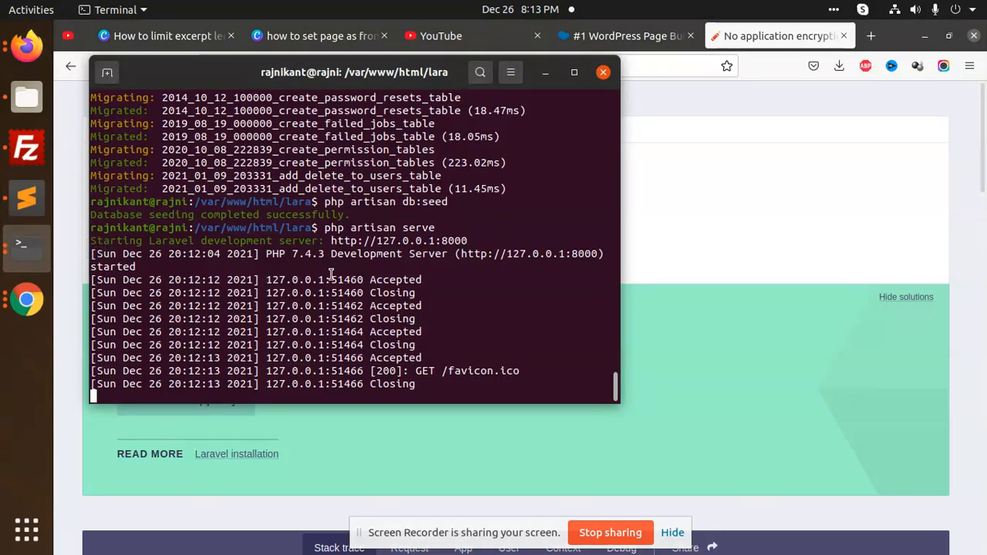
key(ctrl+c)
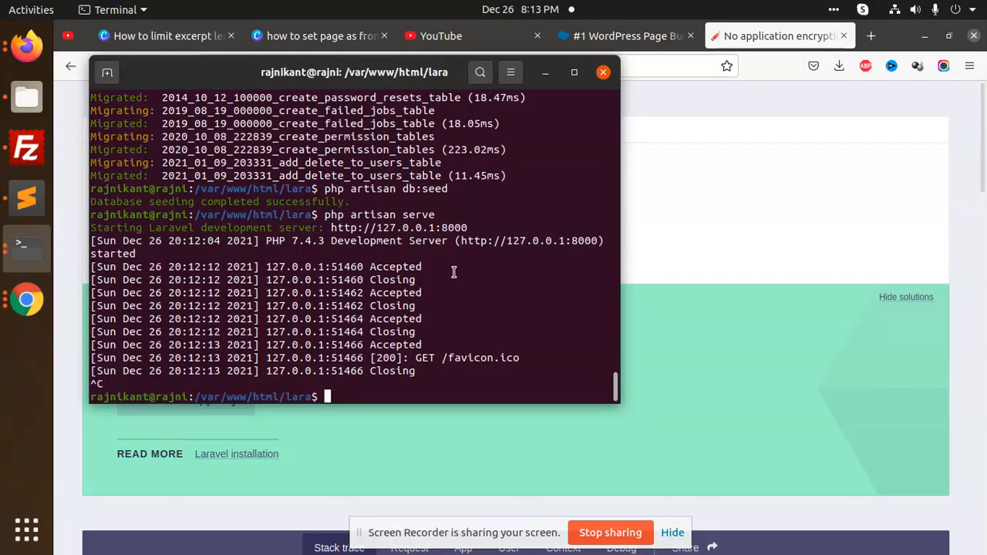
text(php artisan key:generate)
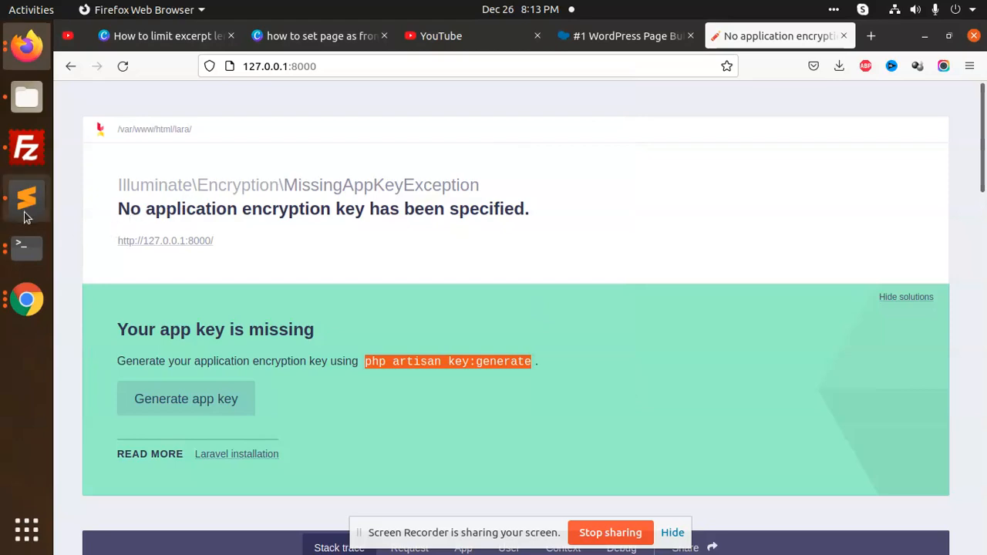
Start the development server again with php artisan serve
click(27, 197)
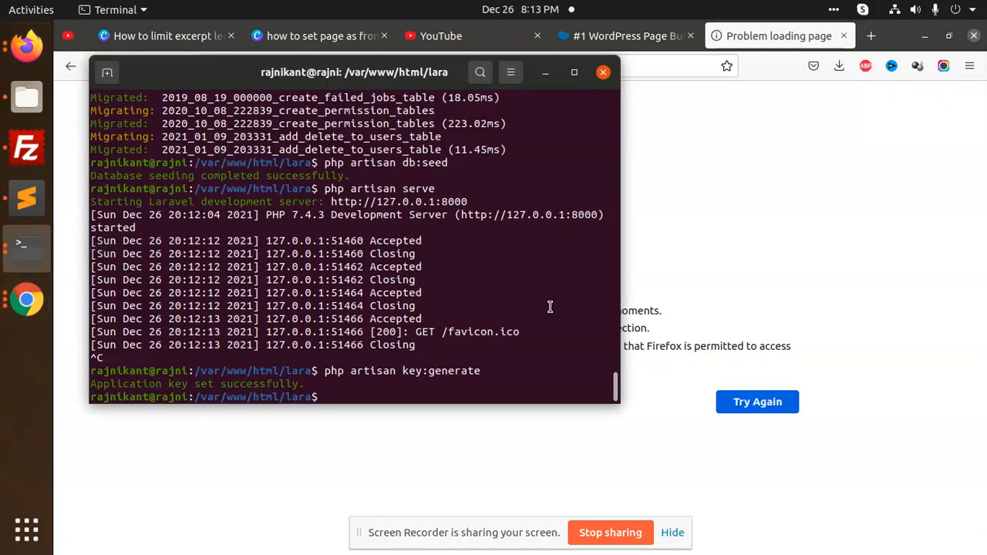
text(php artisan s)
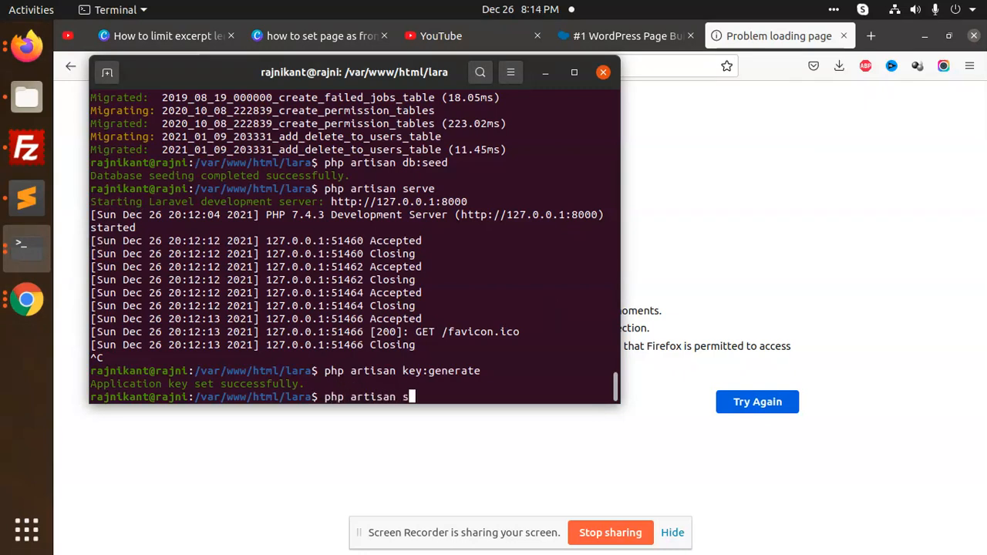
key(Return)
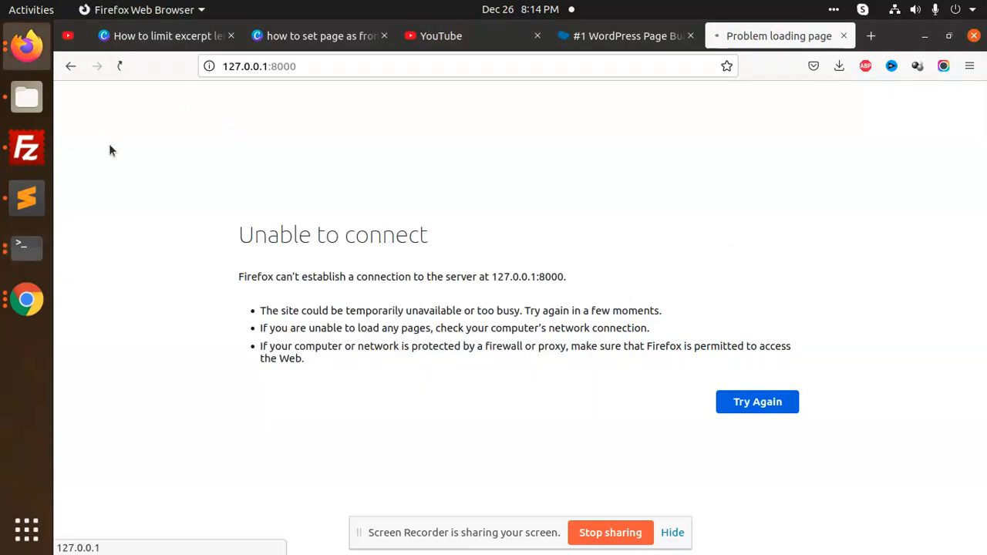
Reload 127.0.0.1:8000 so the Laravel welcome page appears
click(757, 401)
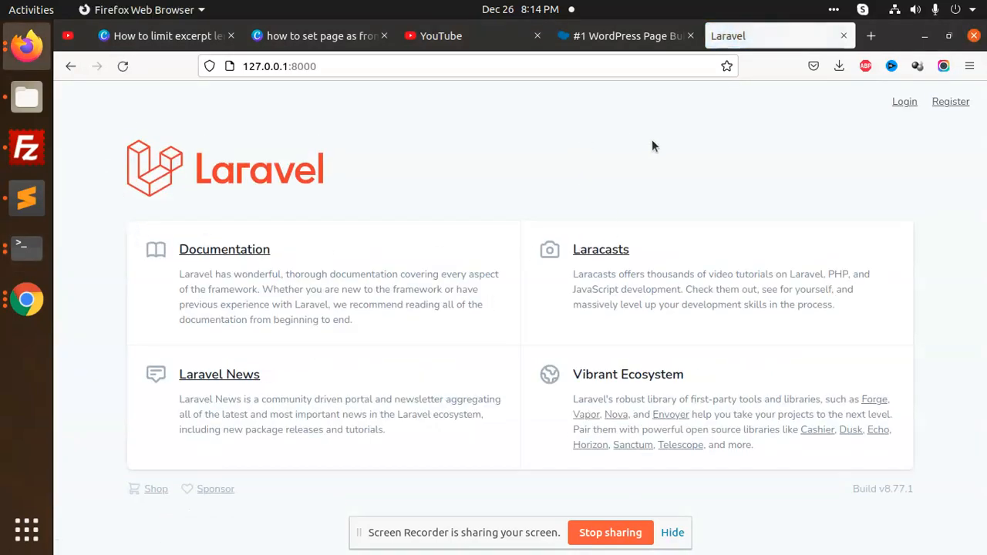
mouse_move(496, 206)
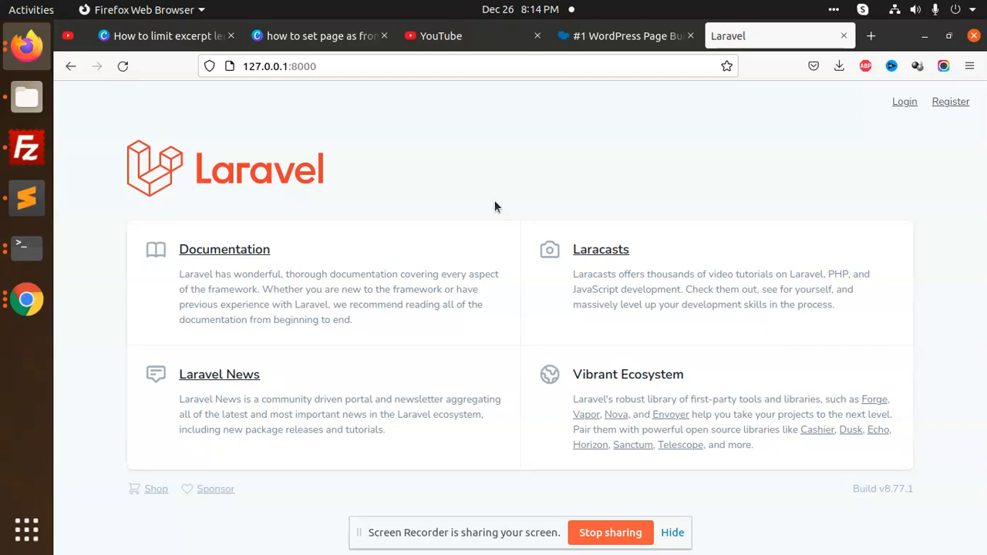
mouse_move(533, 210)
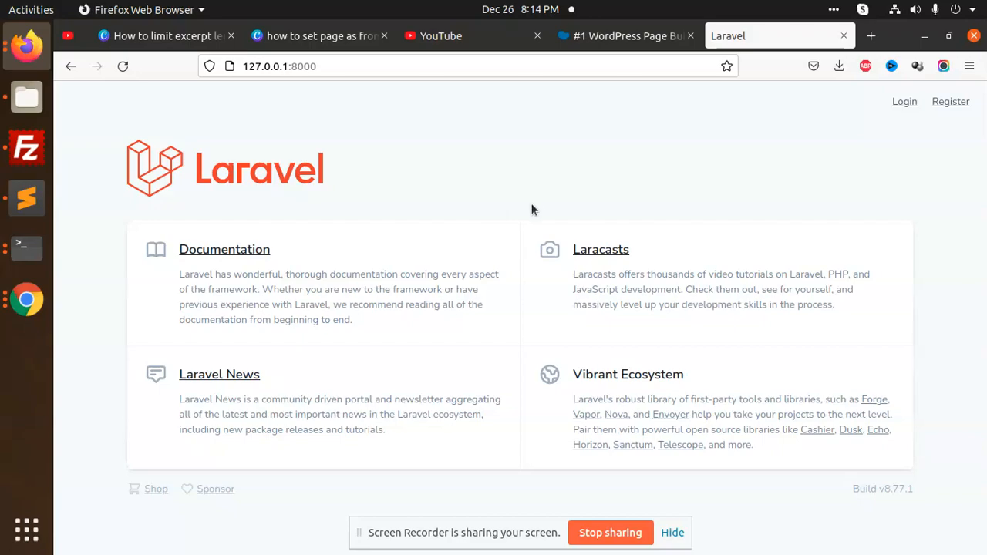